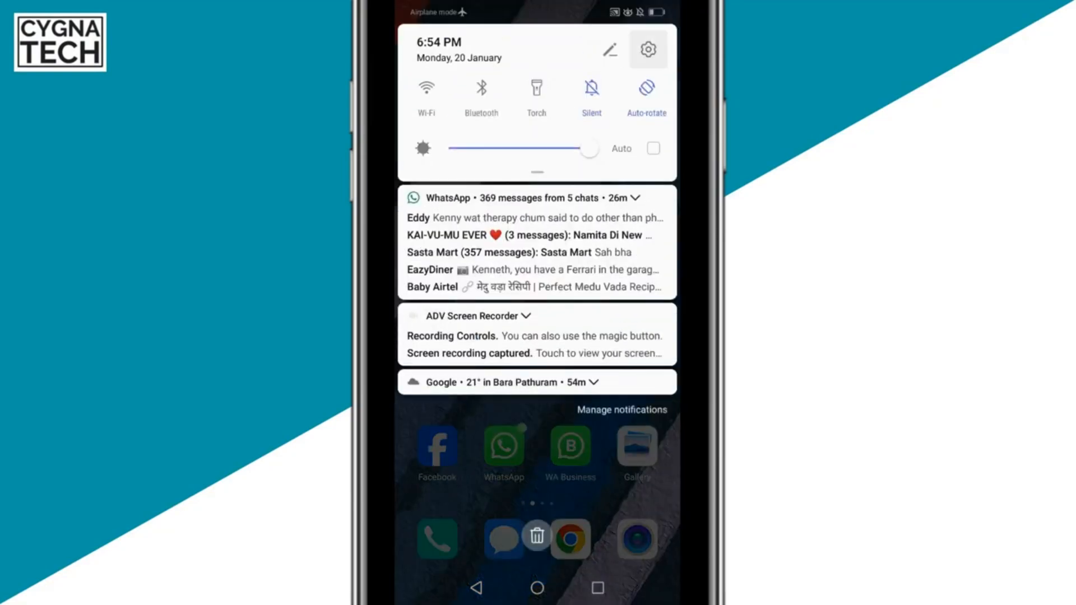
Open the phone's Settings from the gear icon in the notification shade
click(648, 49)
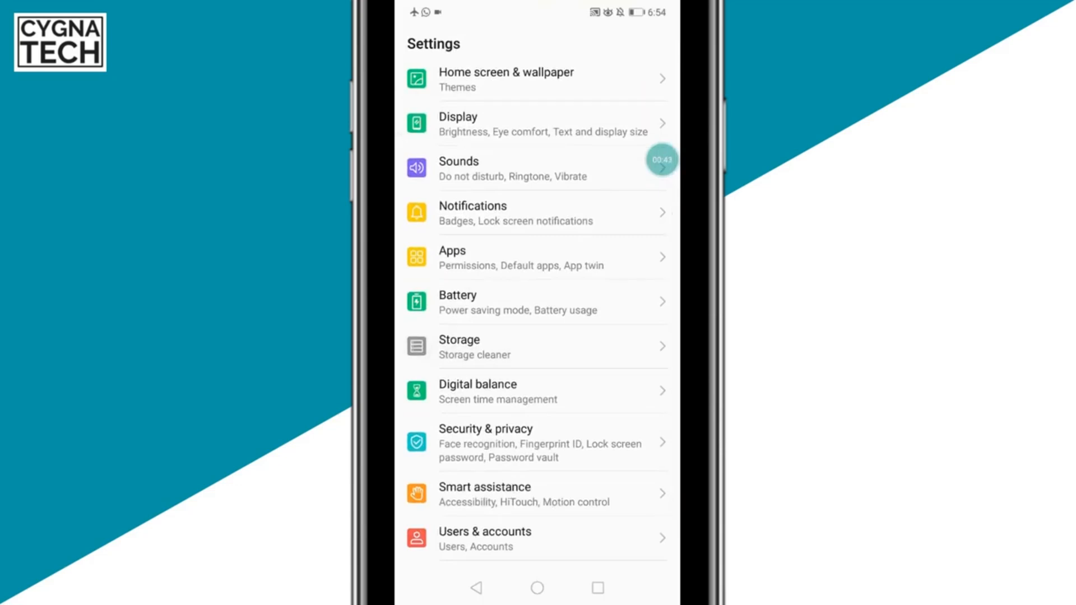
Go to Storage and start Clean Up from the Internal shared storage page (43% used)
click(459, 348)
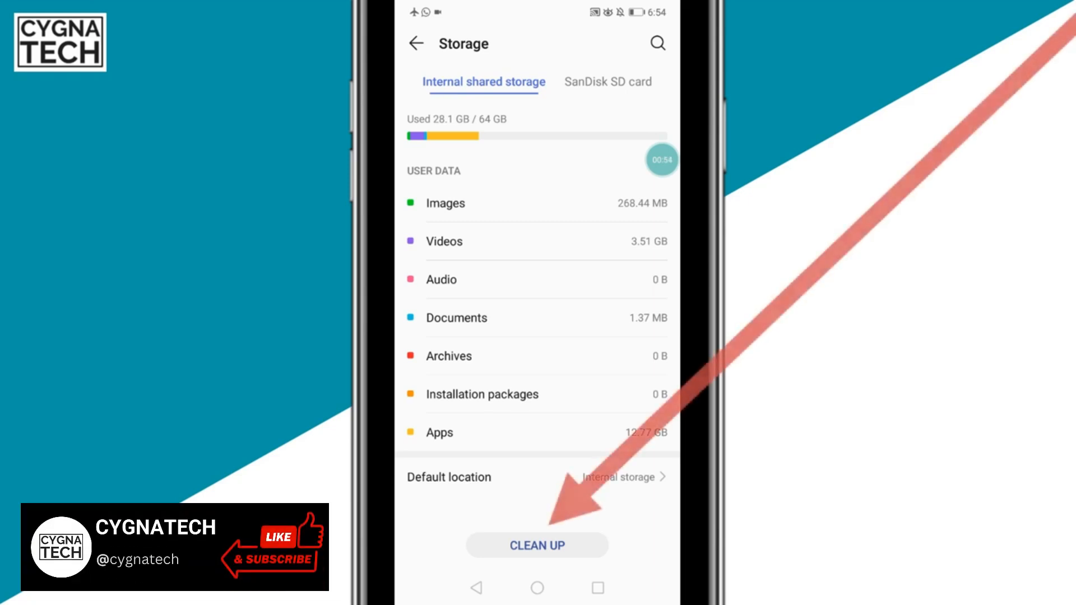
click(537, 546)
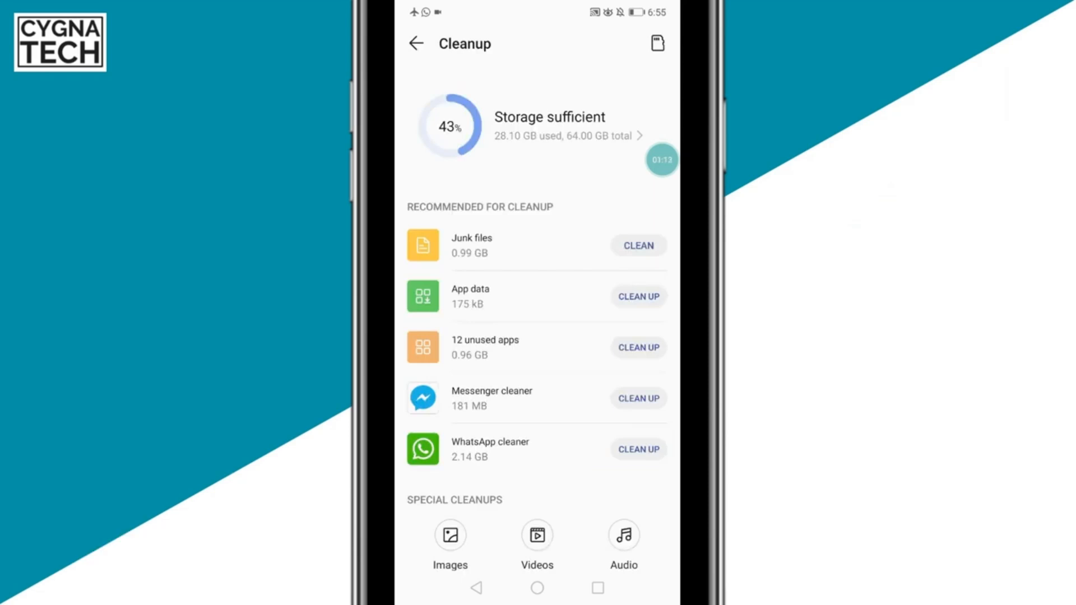
Clean the 0.99 GB of junk files so usage drops to 42%, then review the remaining cleaners
click(639, 245)
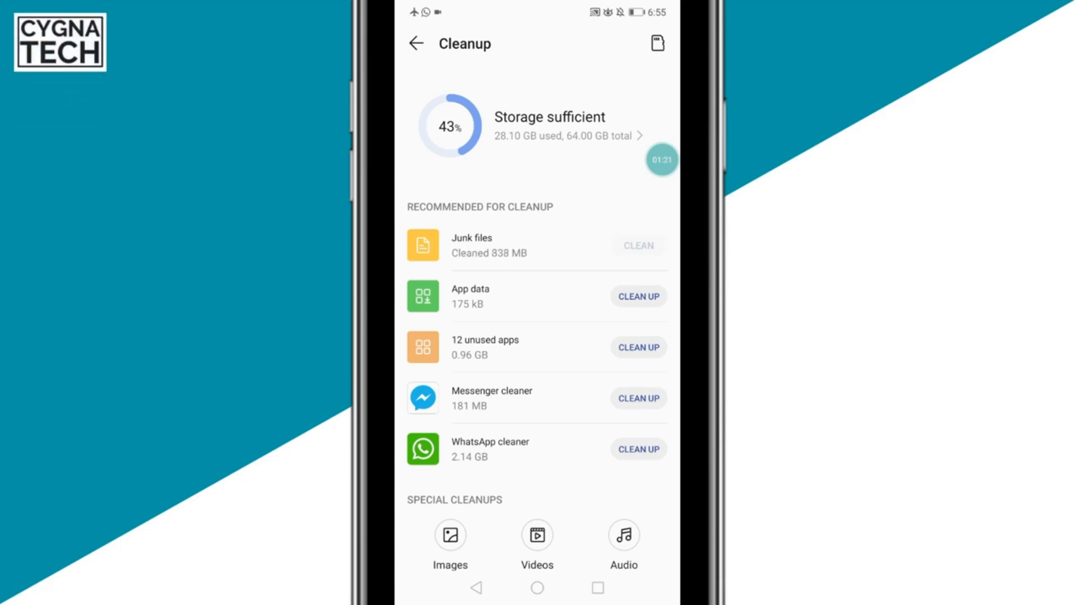
click(638, 245)
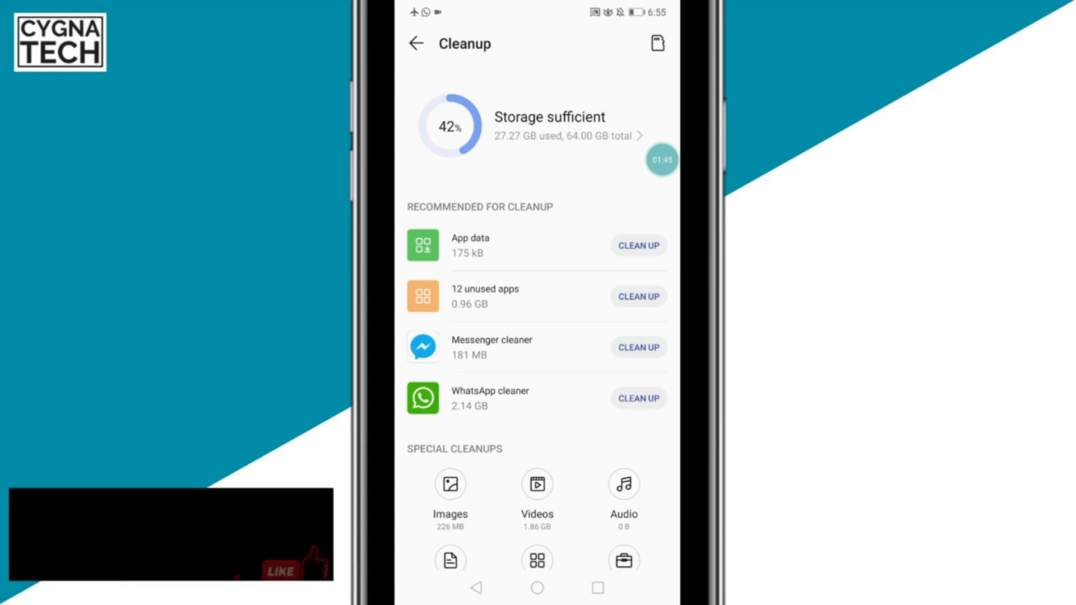
scroll(down, 3)
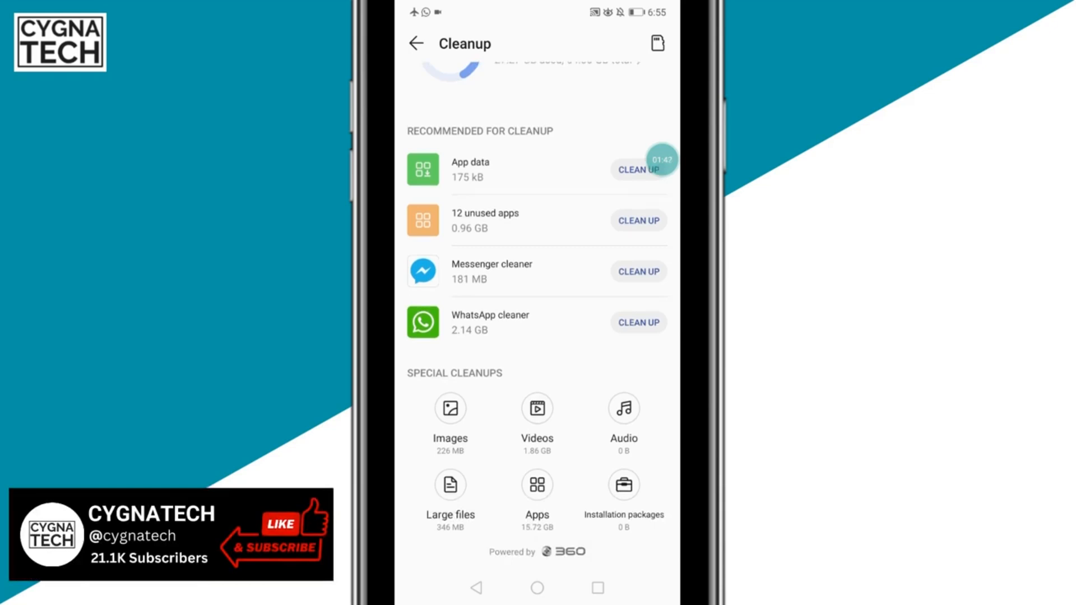